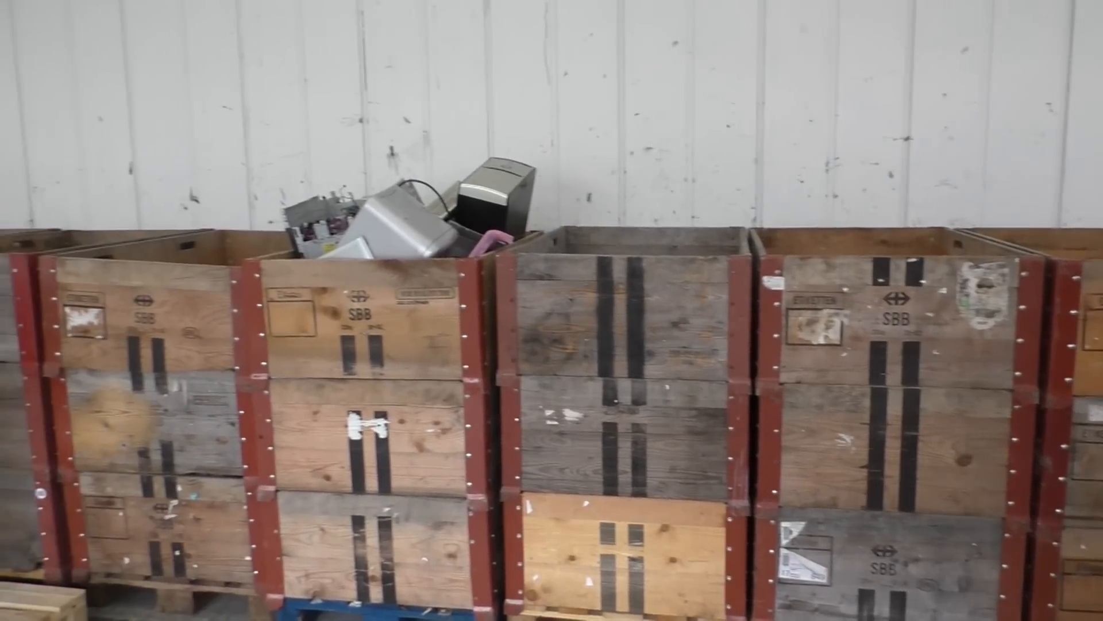
scroll("left", 3)
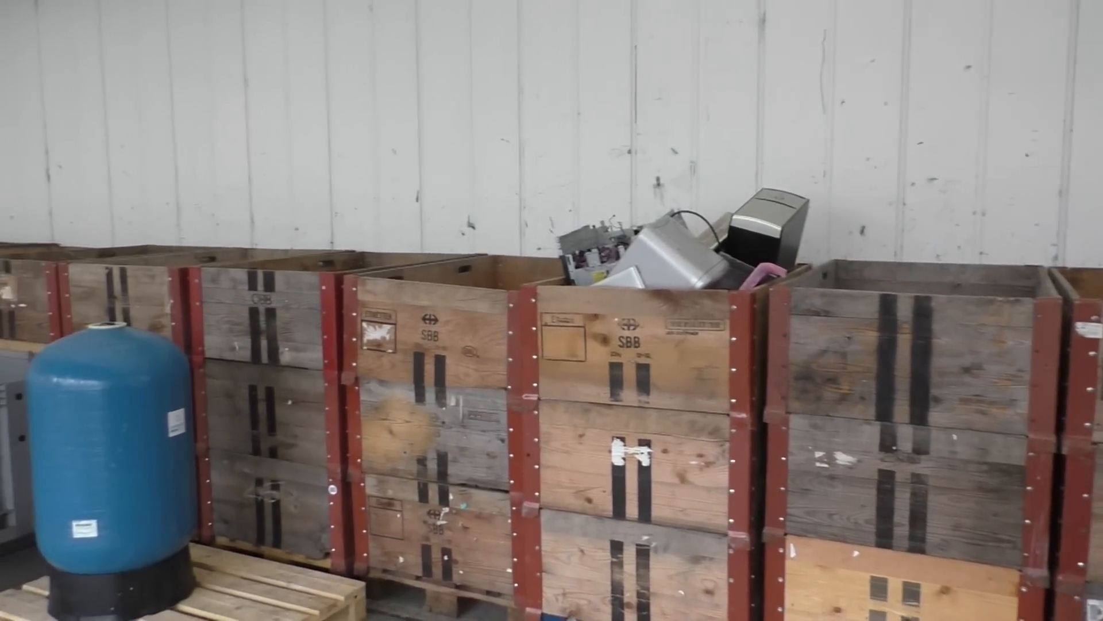